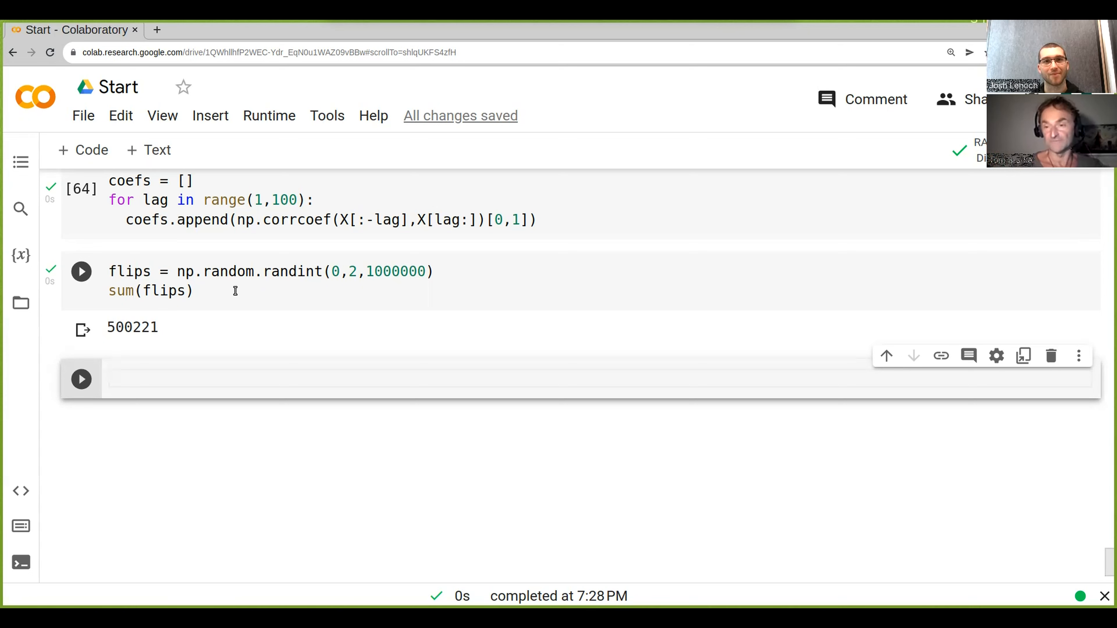
Enter np.random.rand() in the empty cell and run it to get a single random number.
click(81, 271)
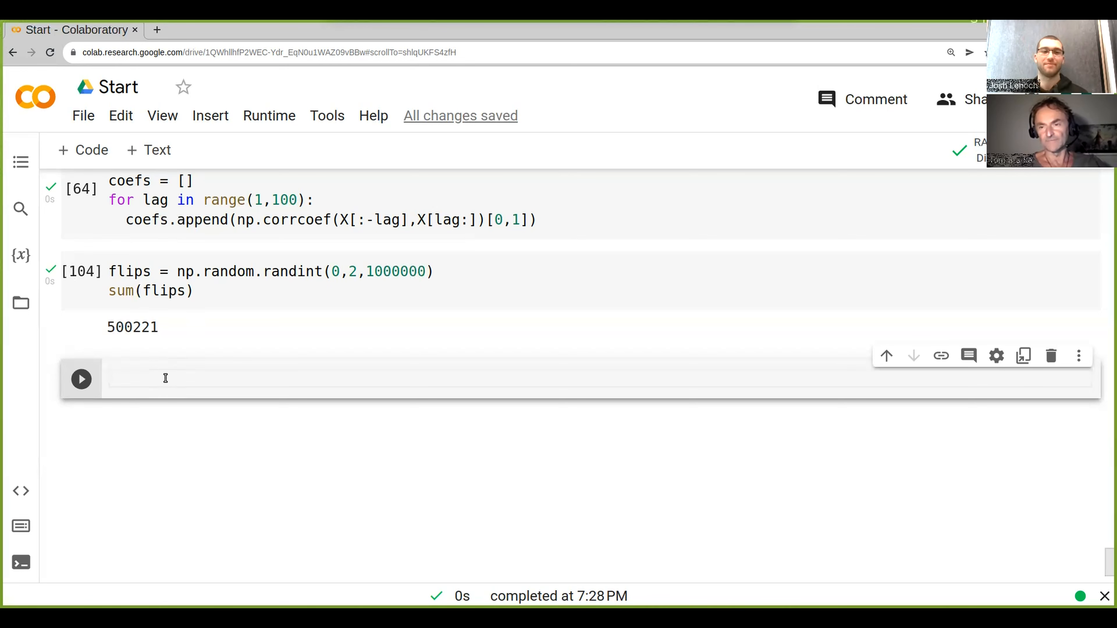
text(n)
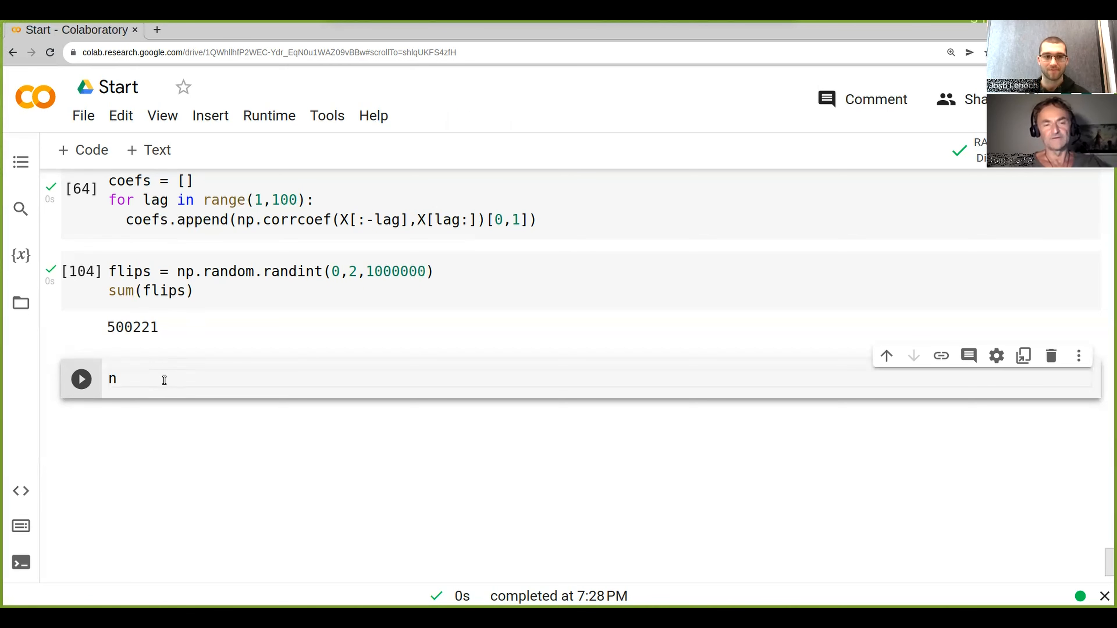
text(p.randon.)
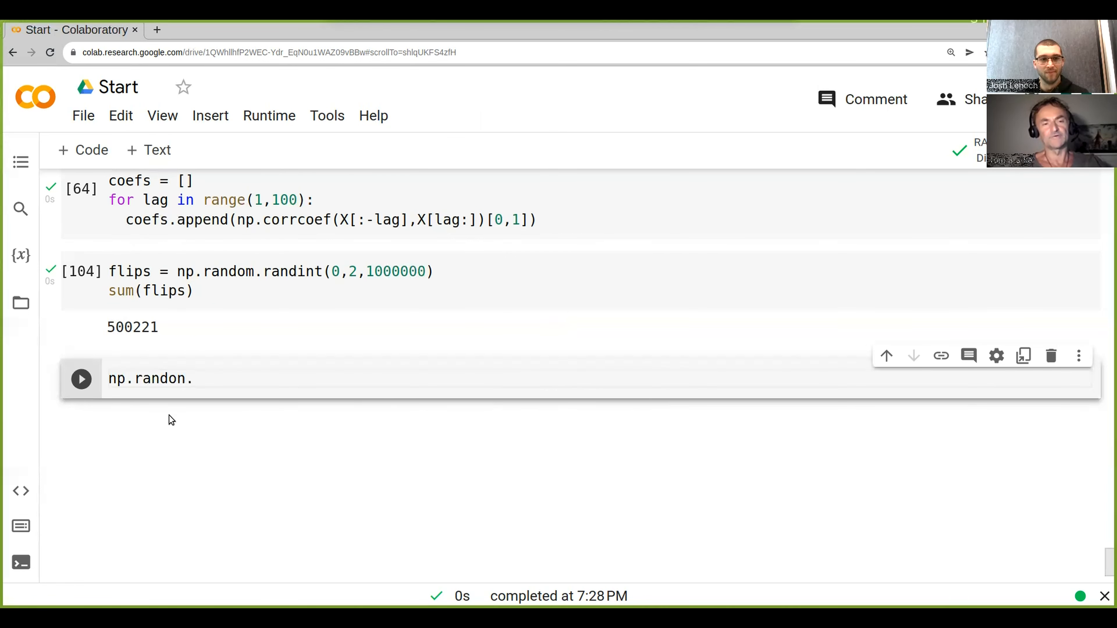
text(rand()
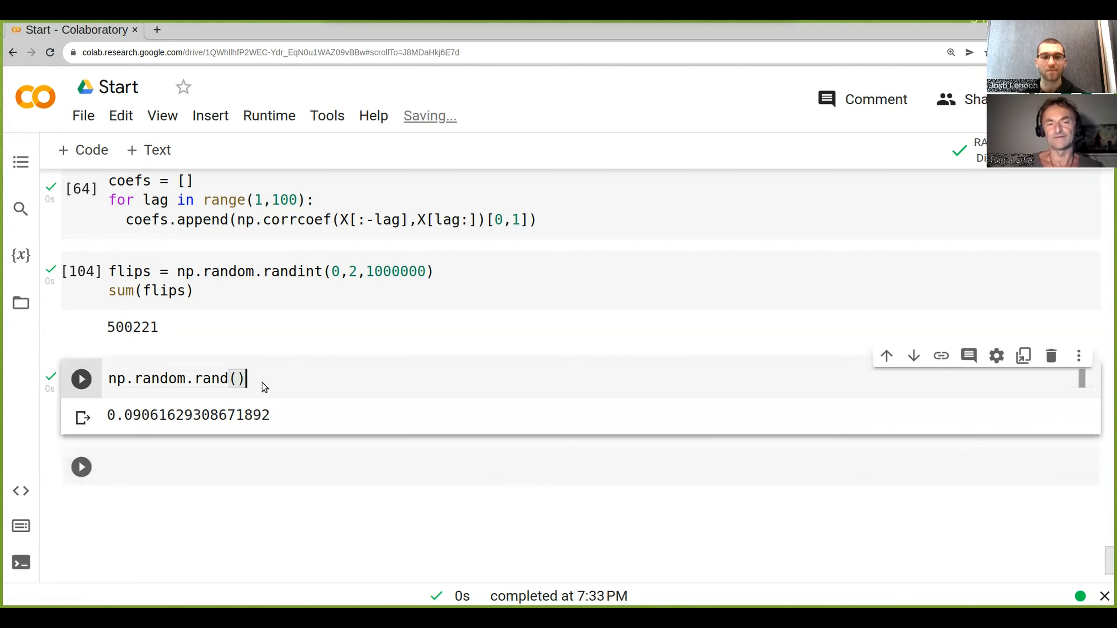
Change the cell to np.random.rand()-0.5 and run it, giving a value centred around zero.
click(80, 379)
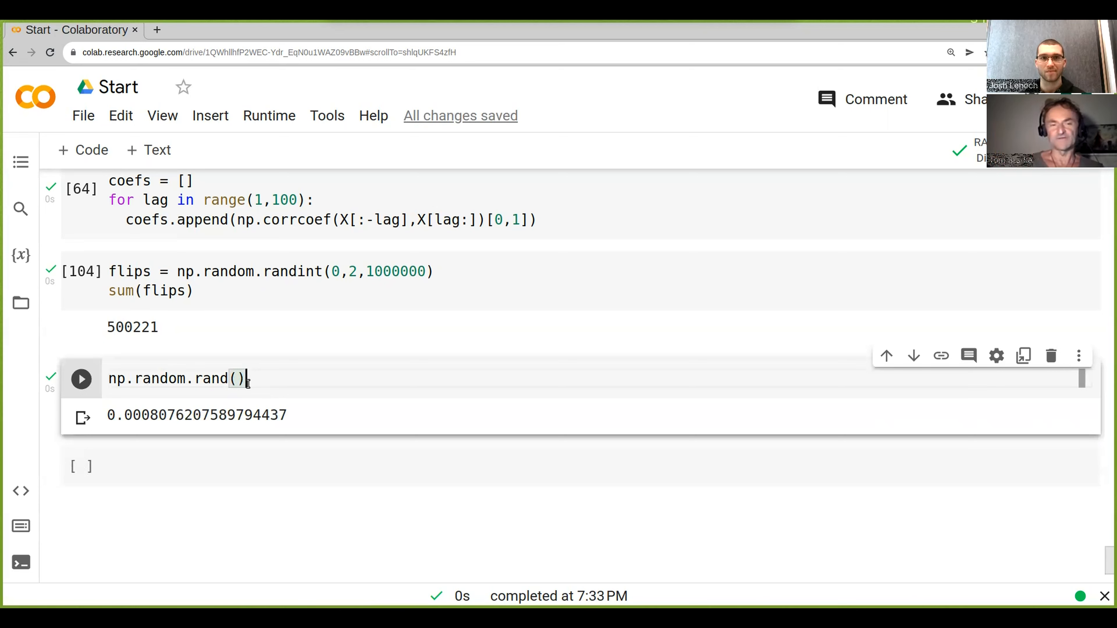
text(0)
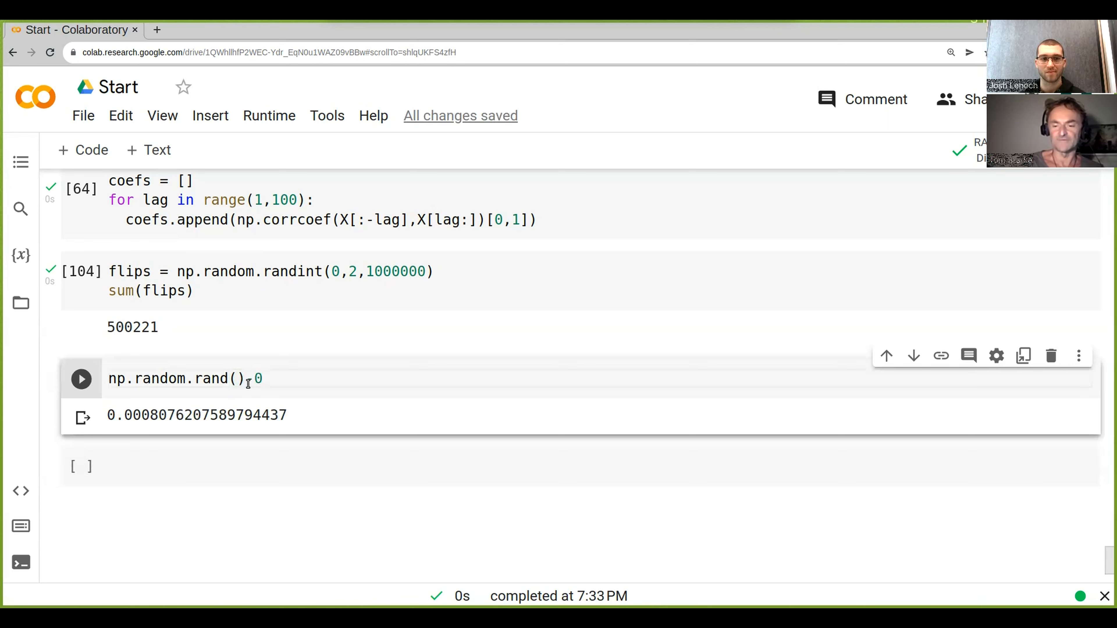
text(.6)
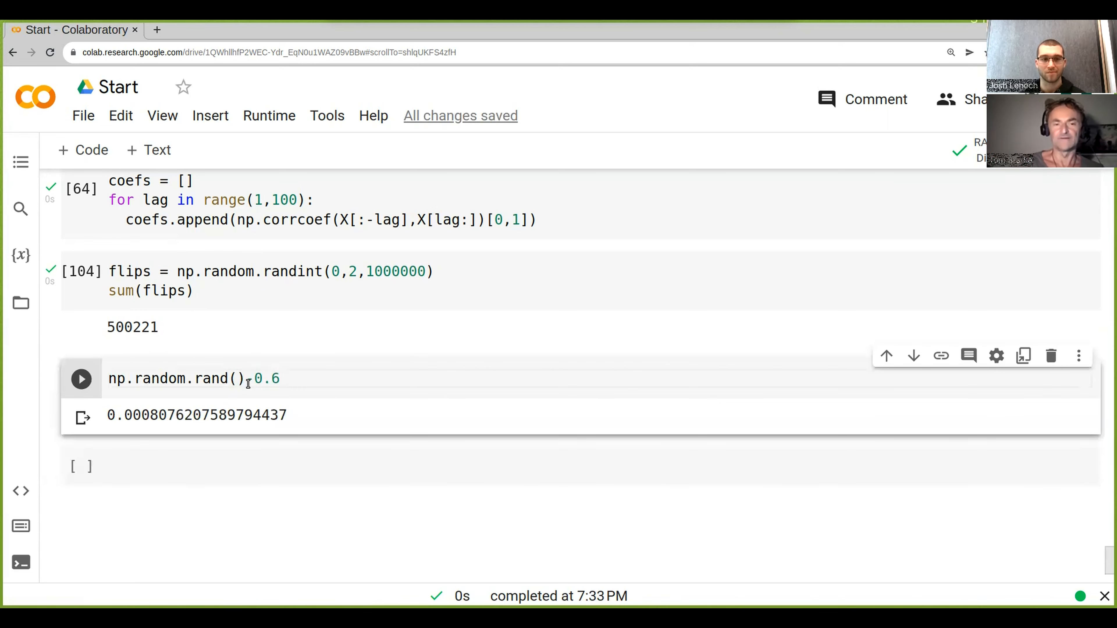
key(Backspace)
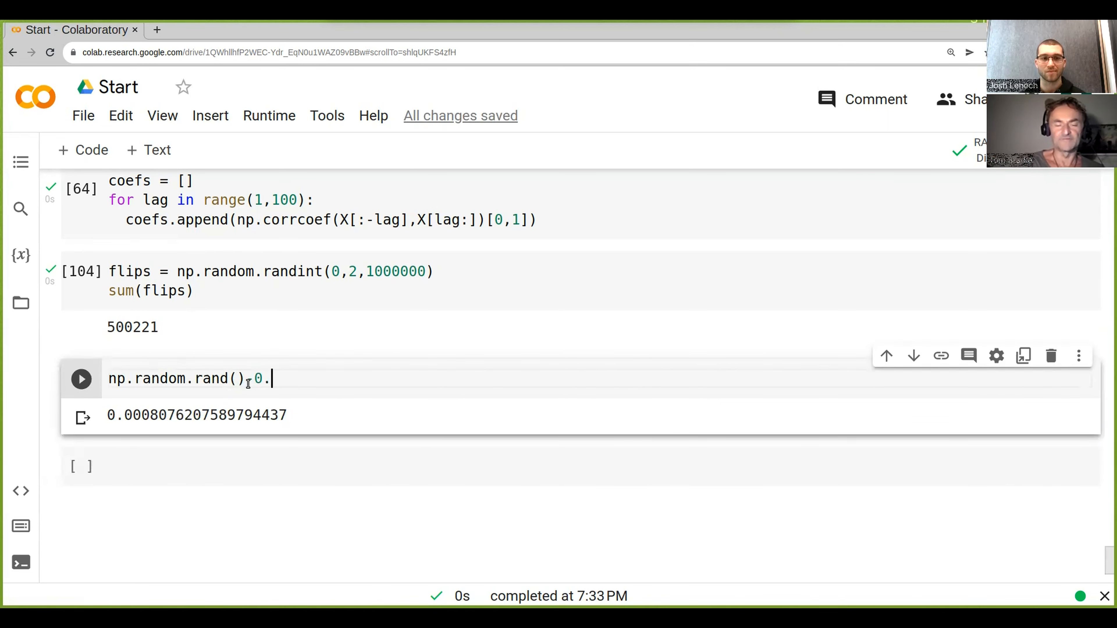
text(5)
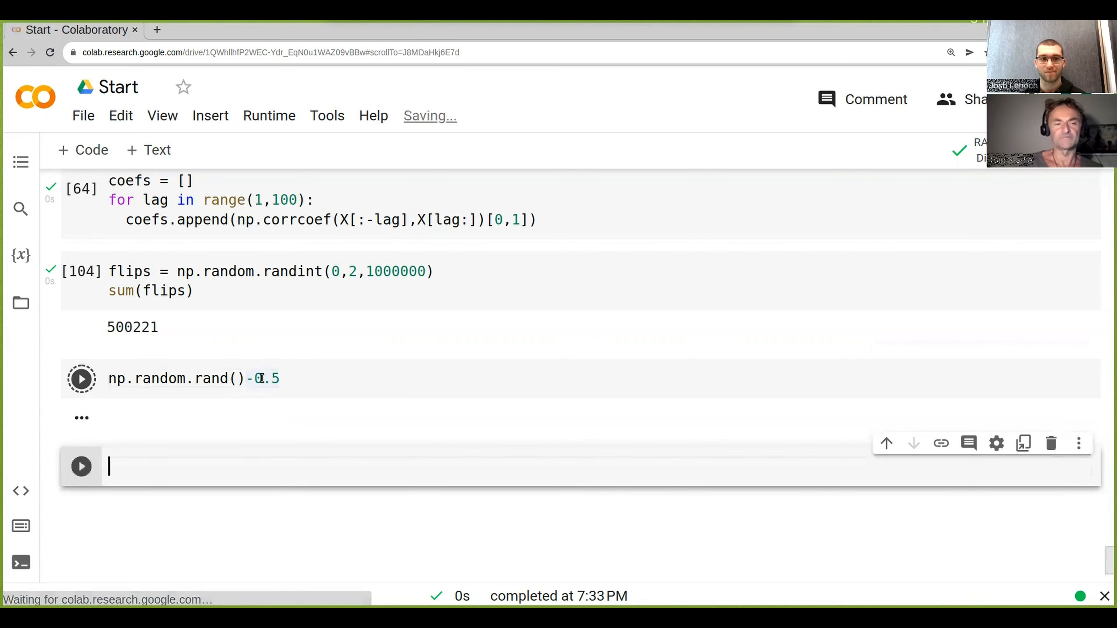
click(80, 379)
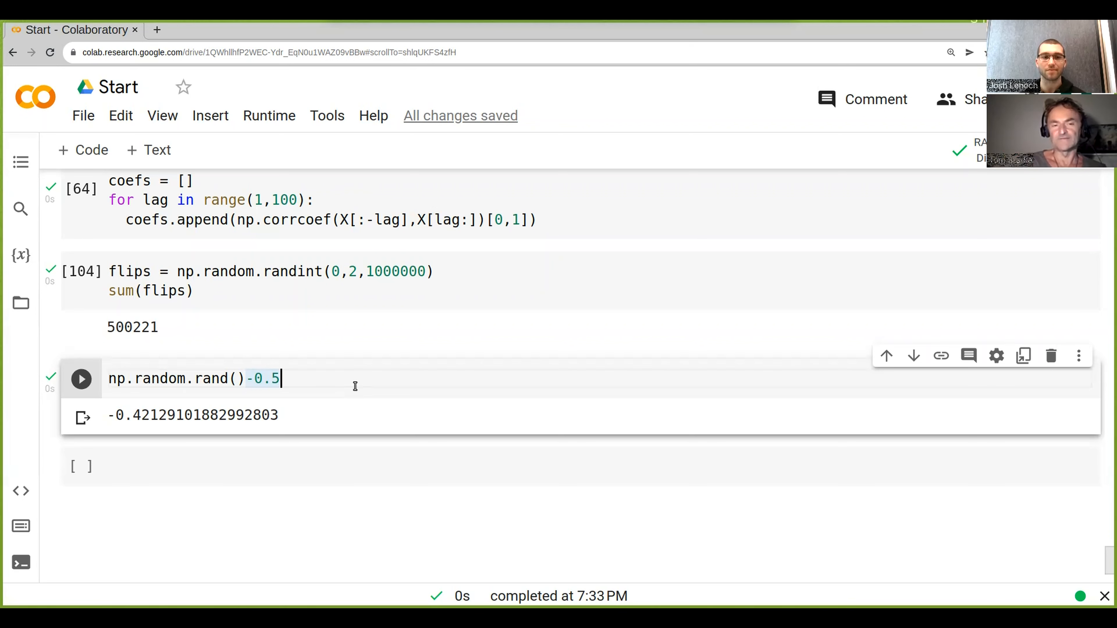
Edit the subtracted offset from 0.5 to 0.49 to bias the toss.
key(Backspace)
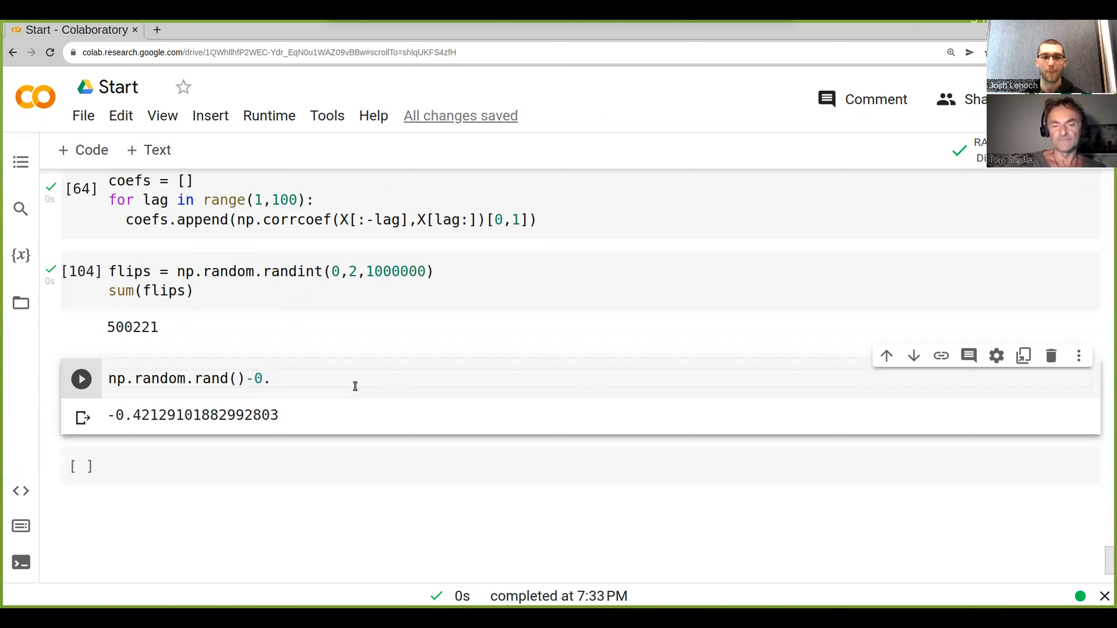
text(4)
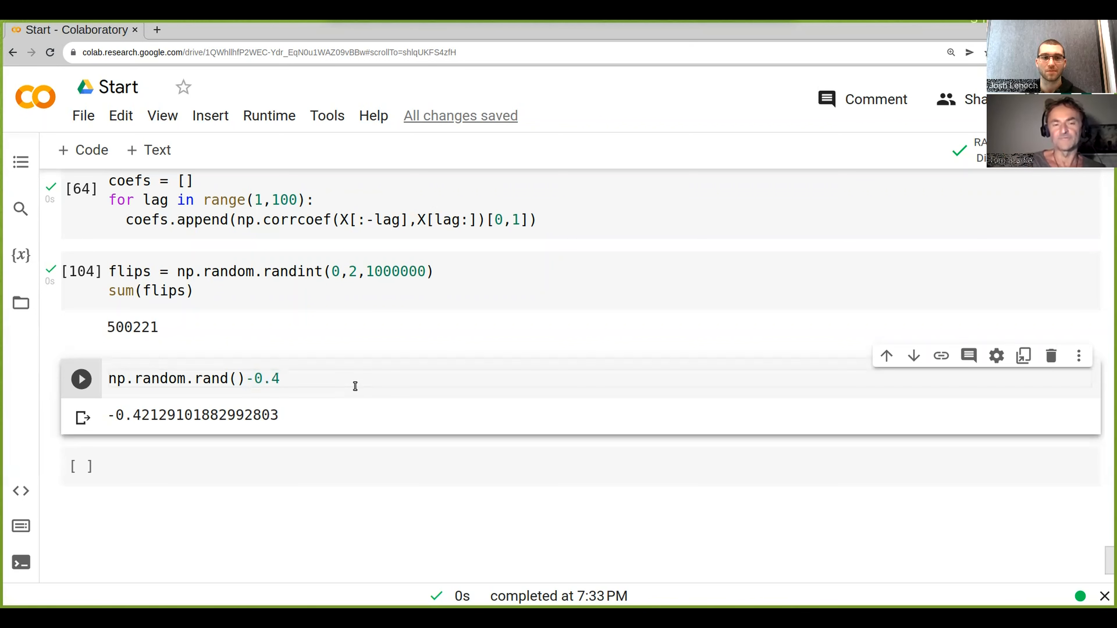
text(9)
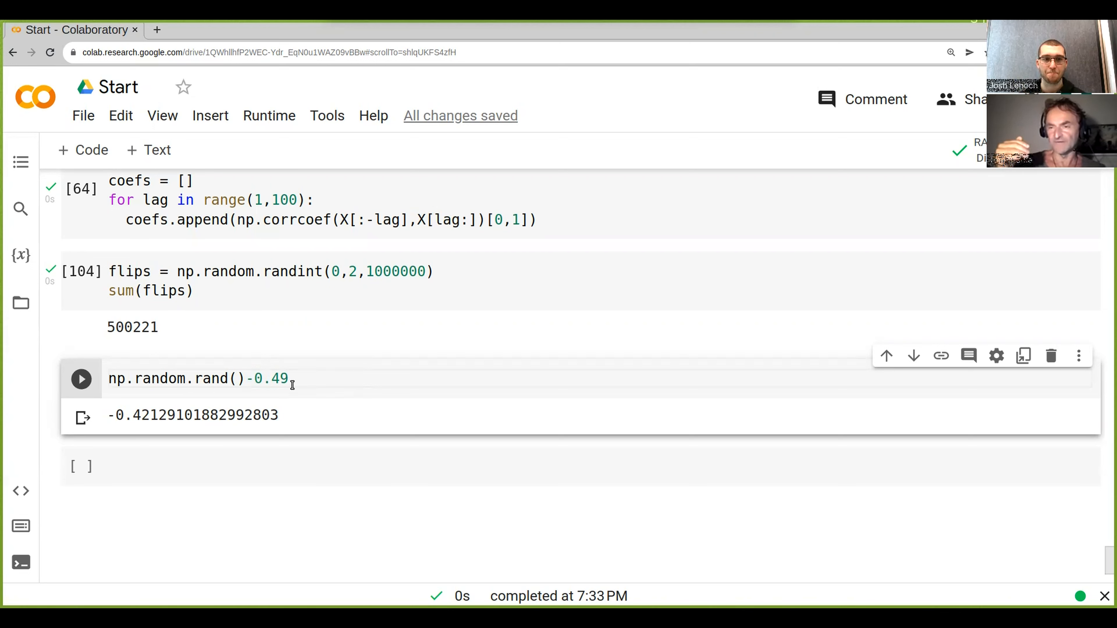
mouse_move(108, 390)
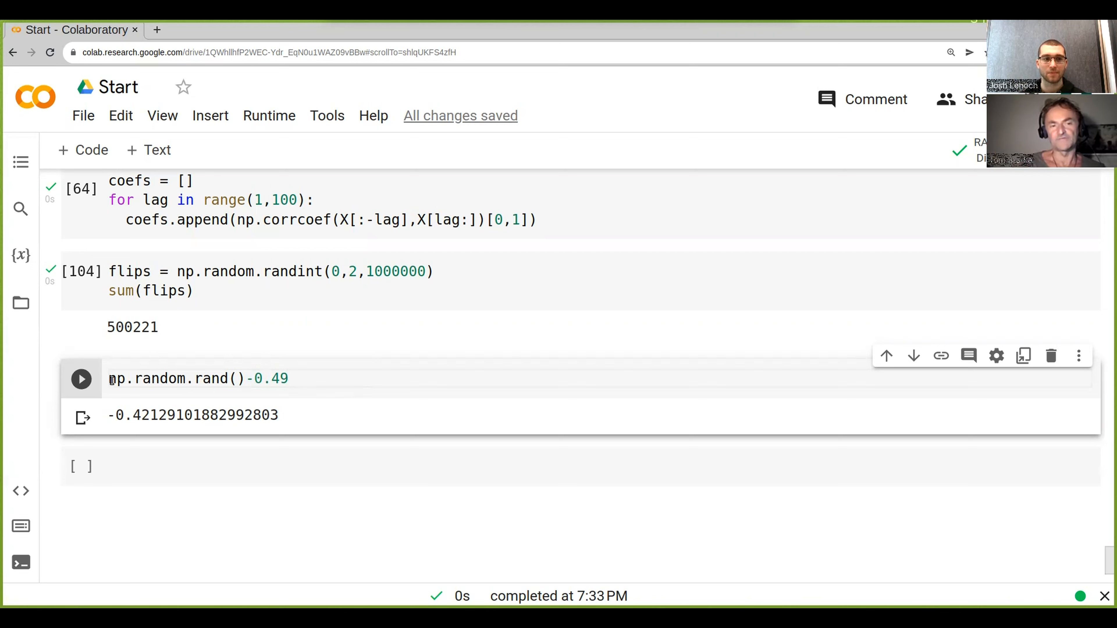
Wrap the expression in np.sign(...) and run it repeatedly, getting -1.0 and 1.0 tosses.
text(np.)
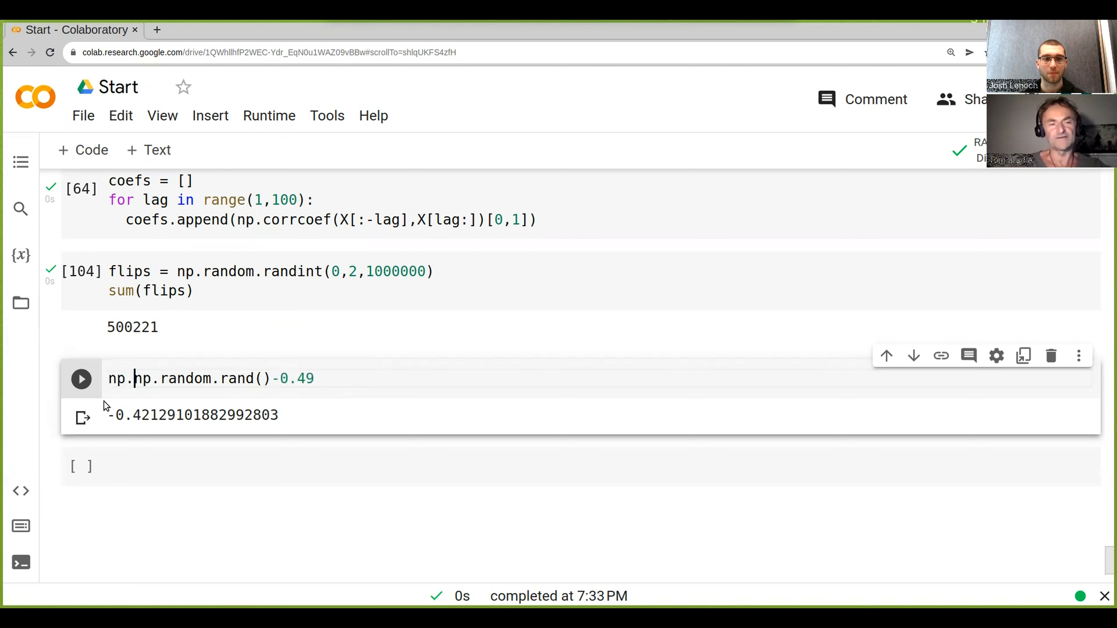
text(sign()
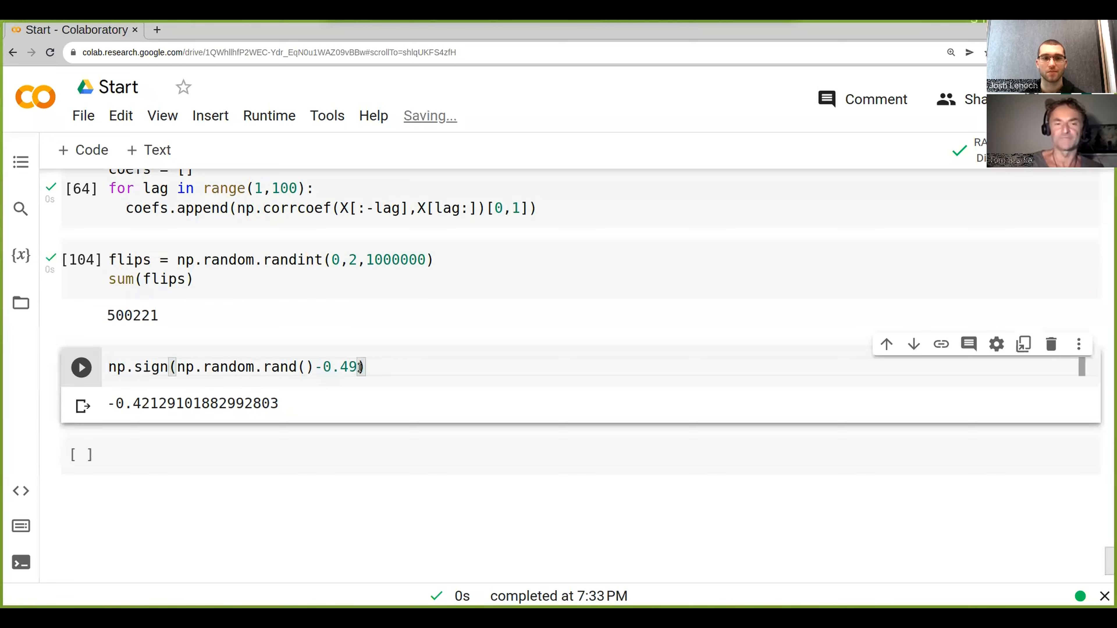
click(81, 367)
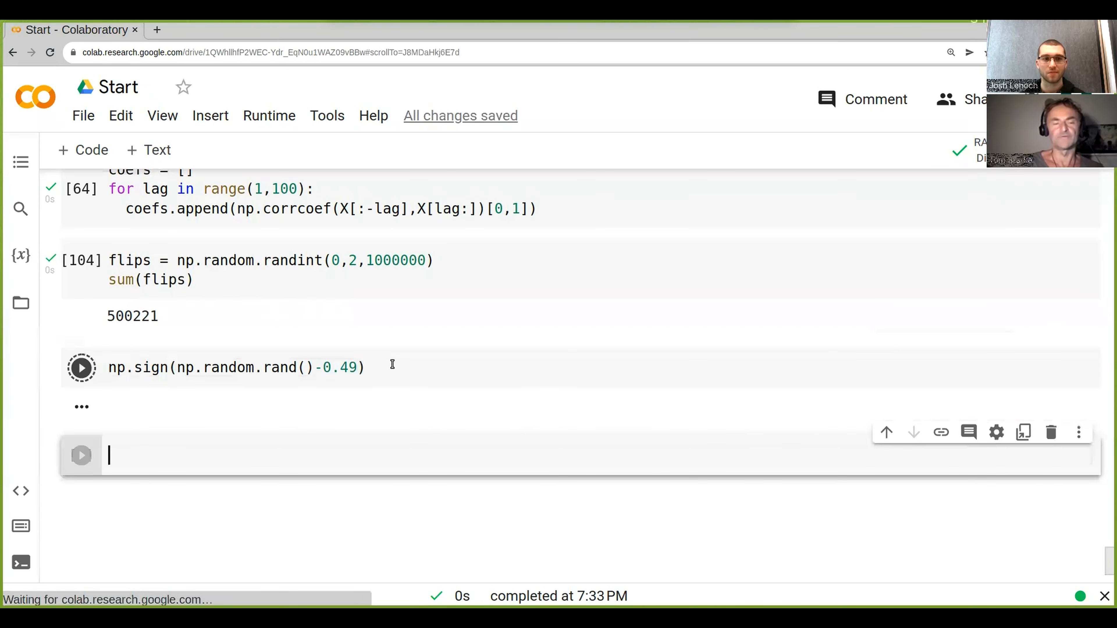
click(80, 367)
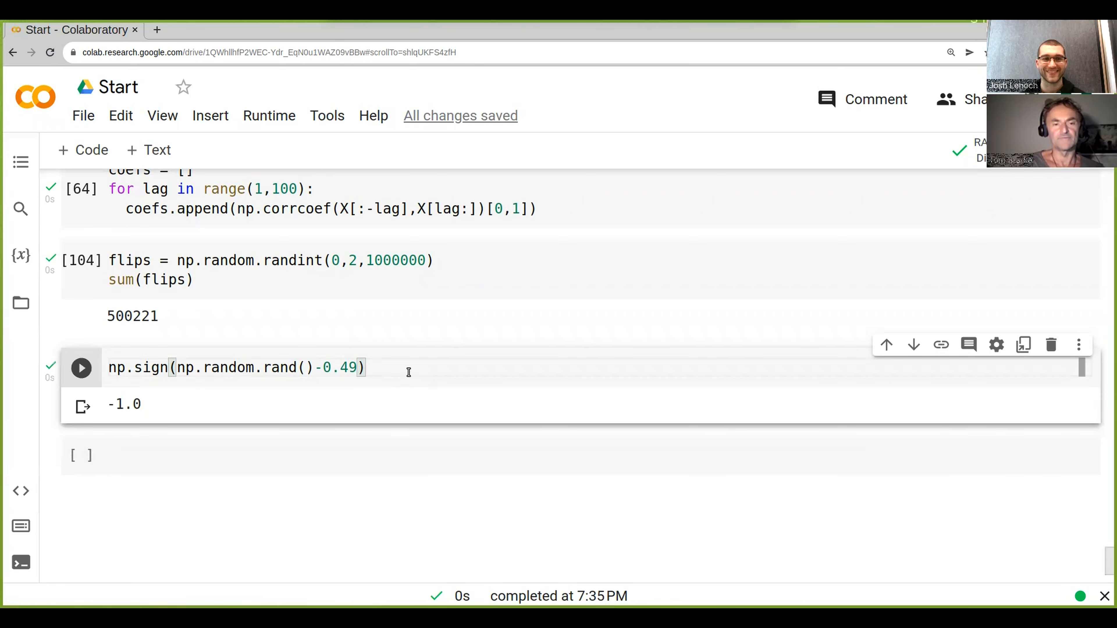
click(80, 367)
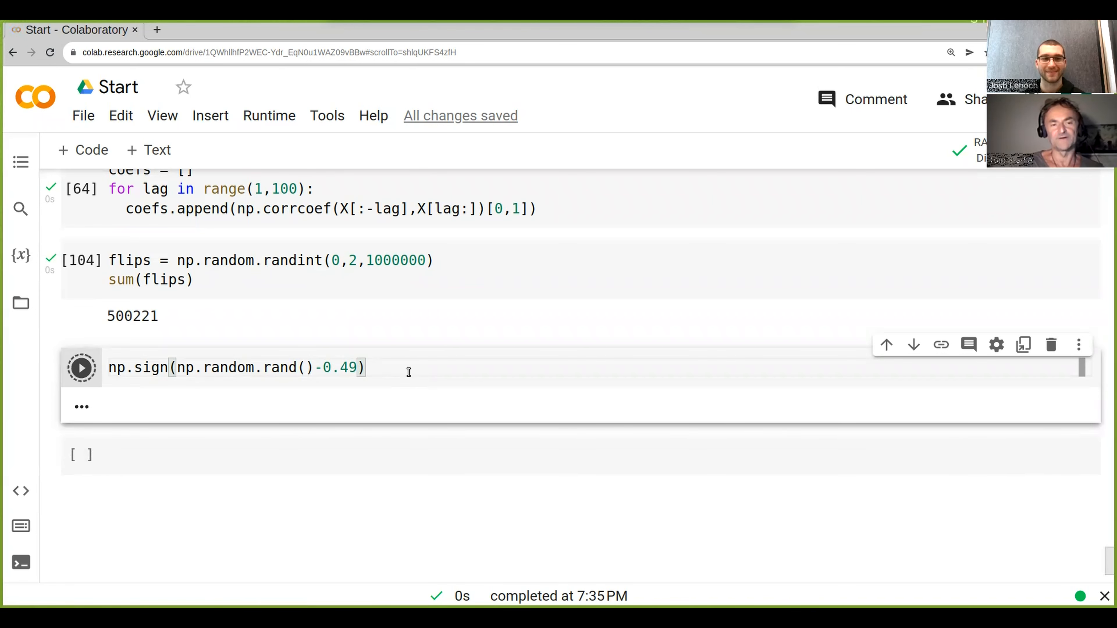
click(80, 368)
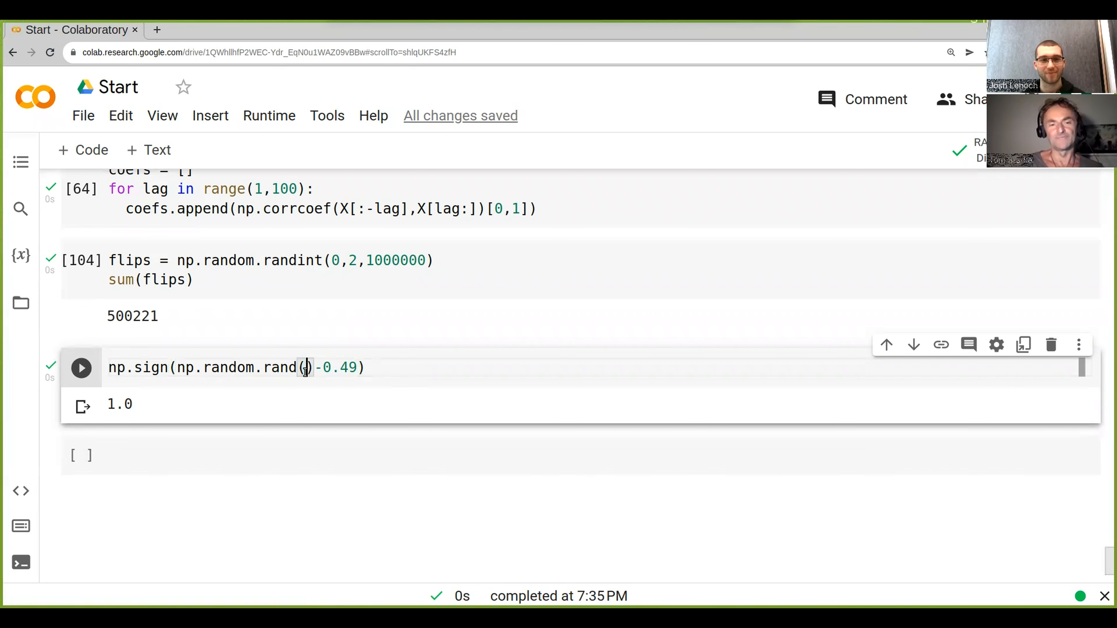
Pass 100000 to rand and run the cell to produce an array of ±1 tosses.
text(100000)
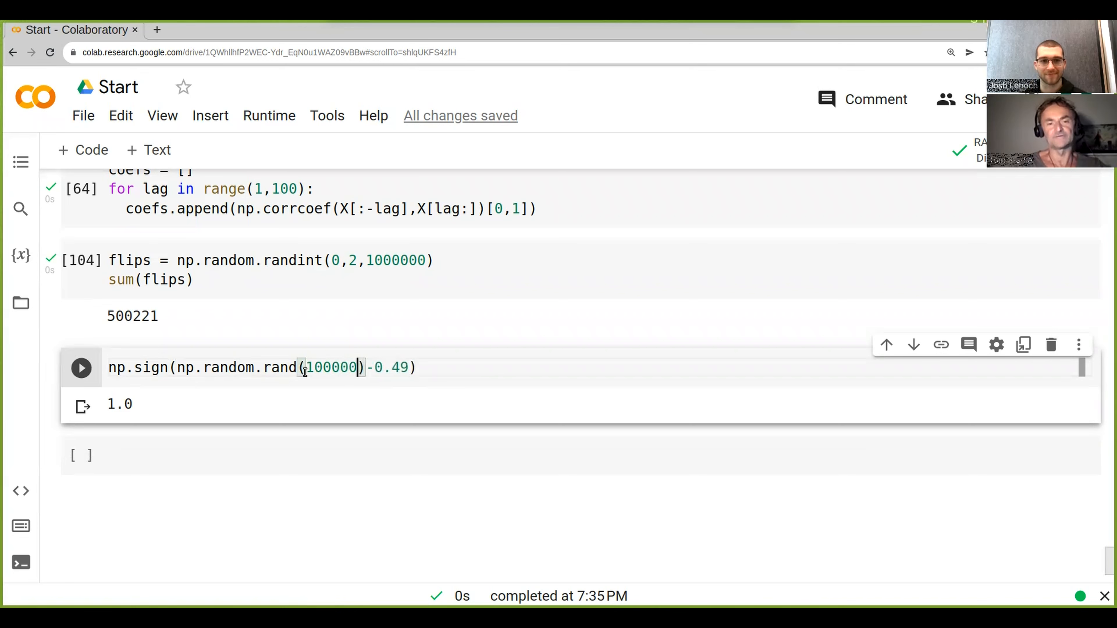
click(80, 367)
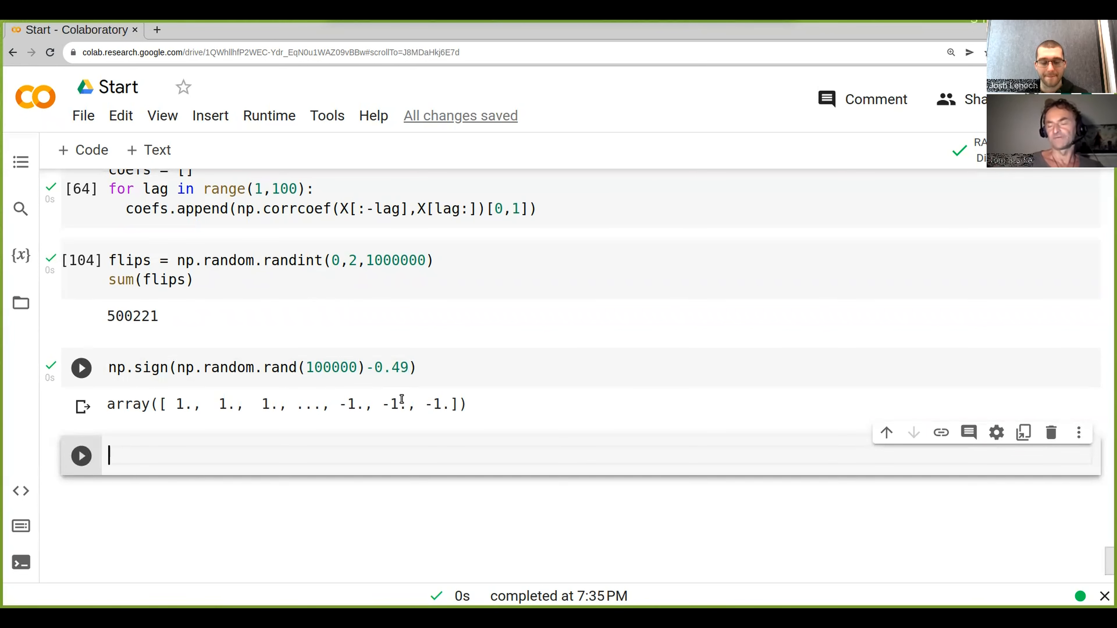
click(80, 367)
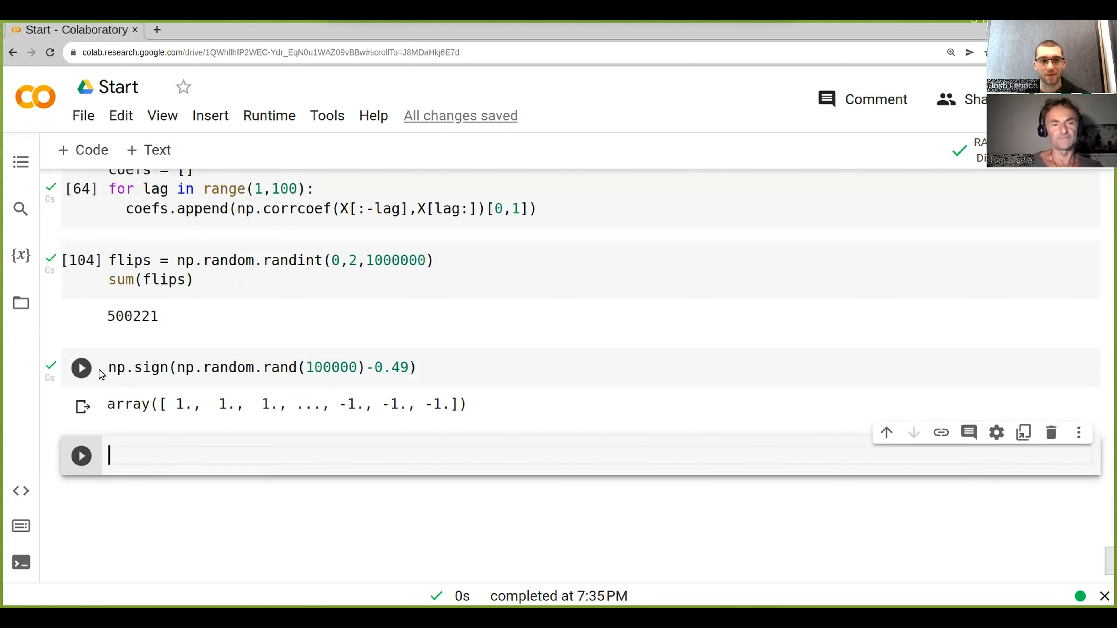
Wrap the tosses in sum( ) and rerun for totals like 2028, 2254 and 2182.
text(sum()
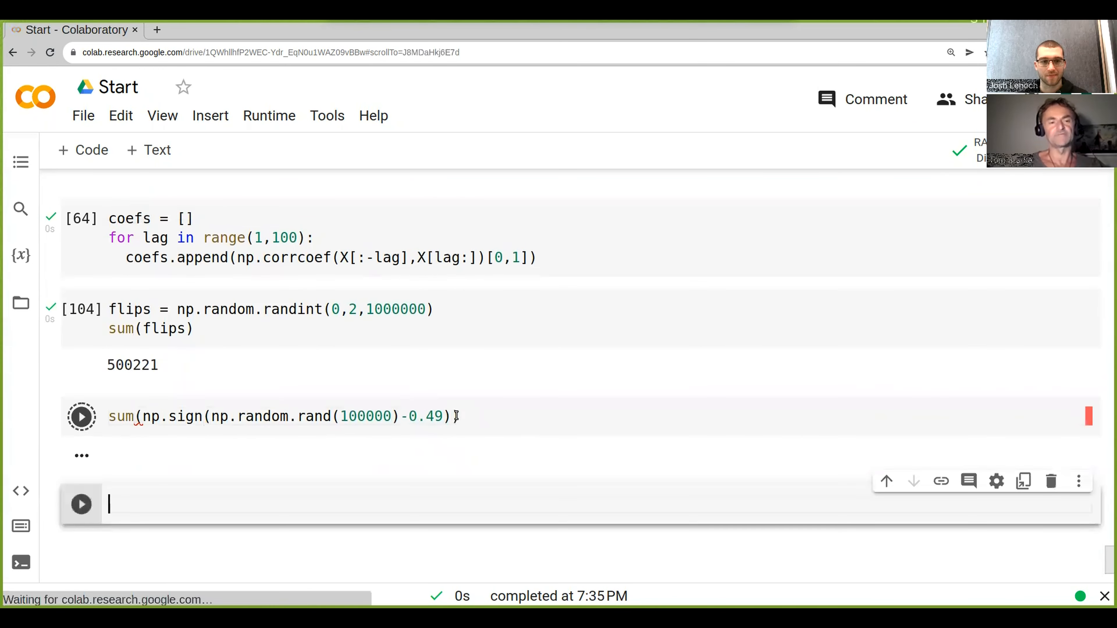
click(80, 416)
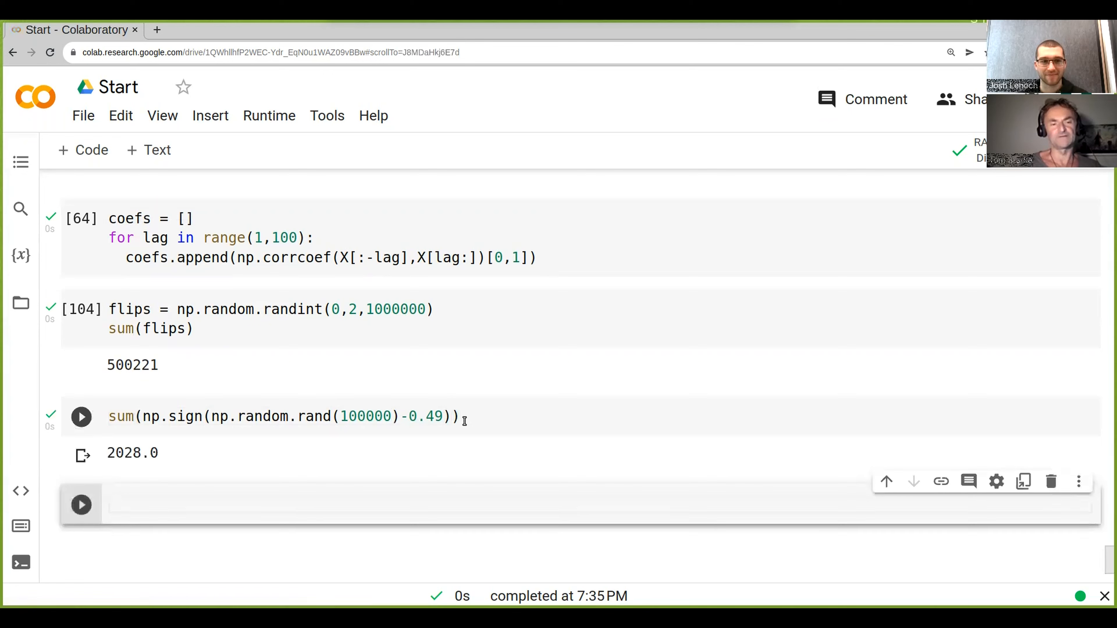
click(80, 416)
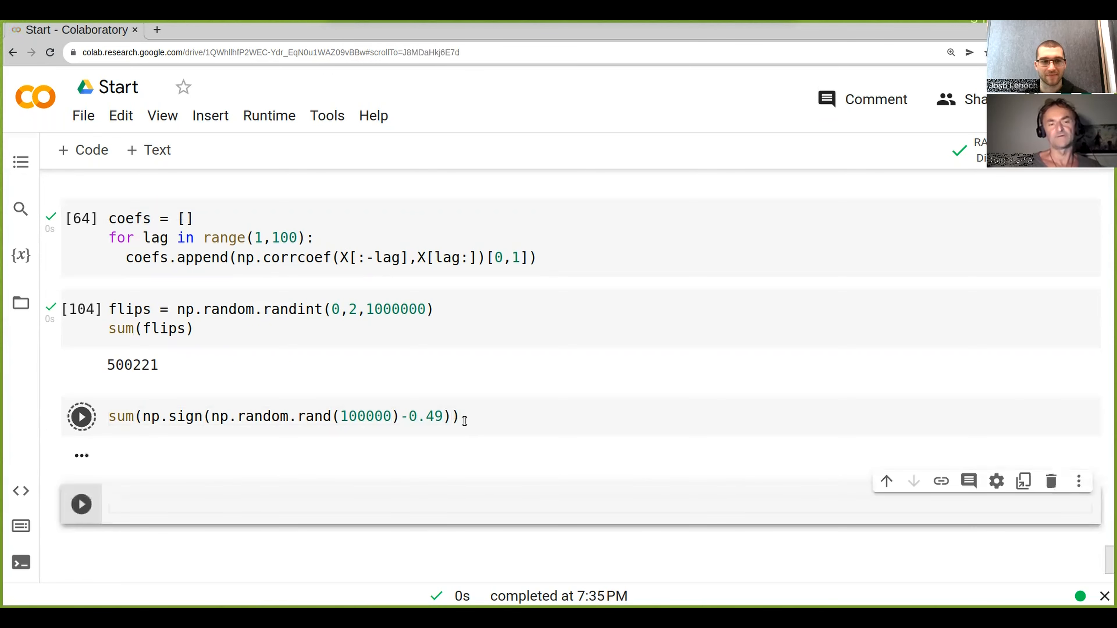
click(285, 503)
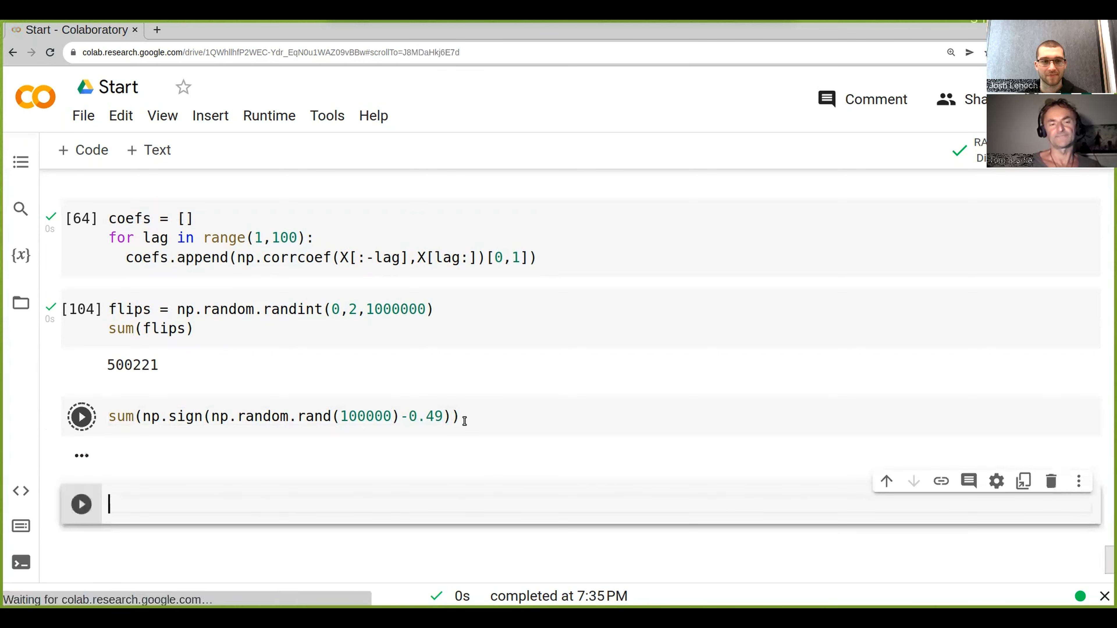
click(81, 417)
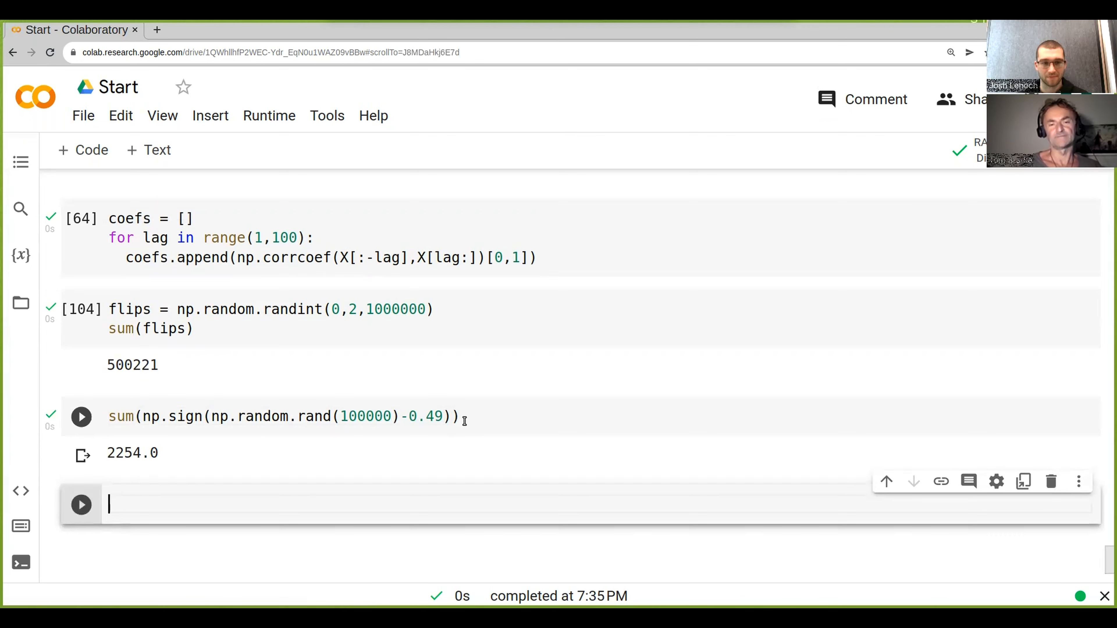
click(80, 417)
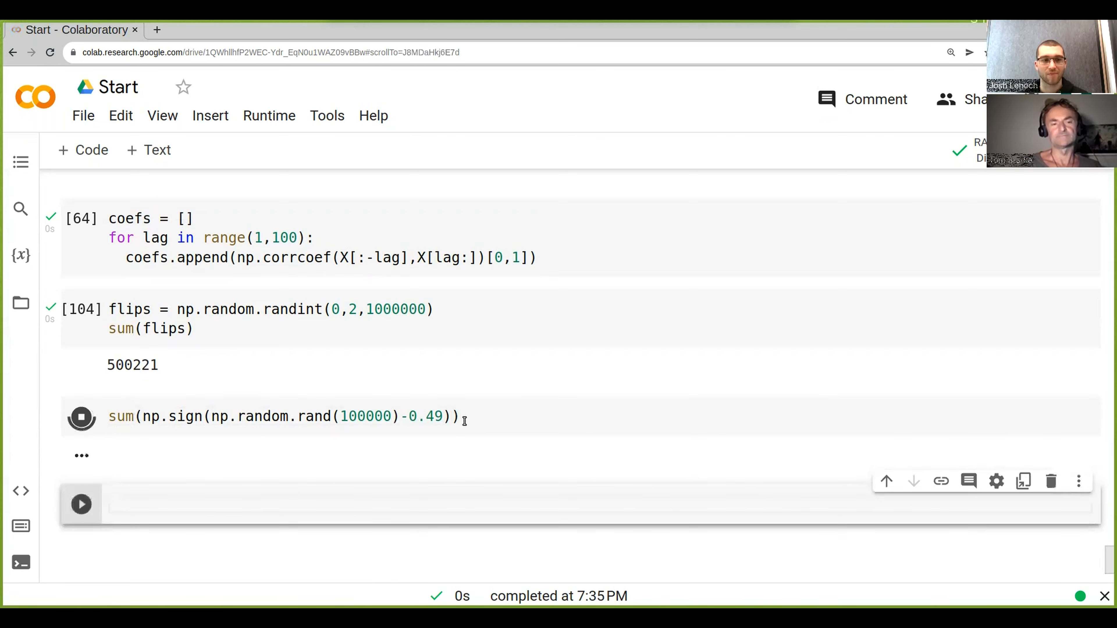
click(81, 417)
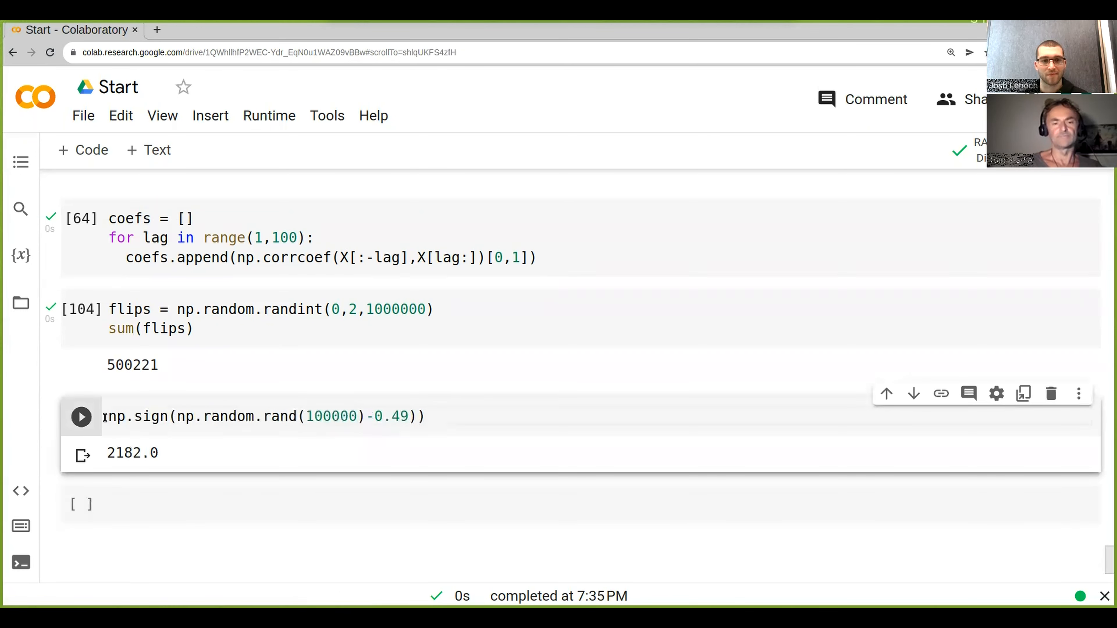
text(\)
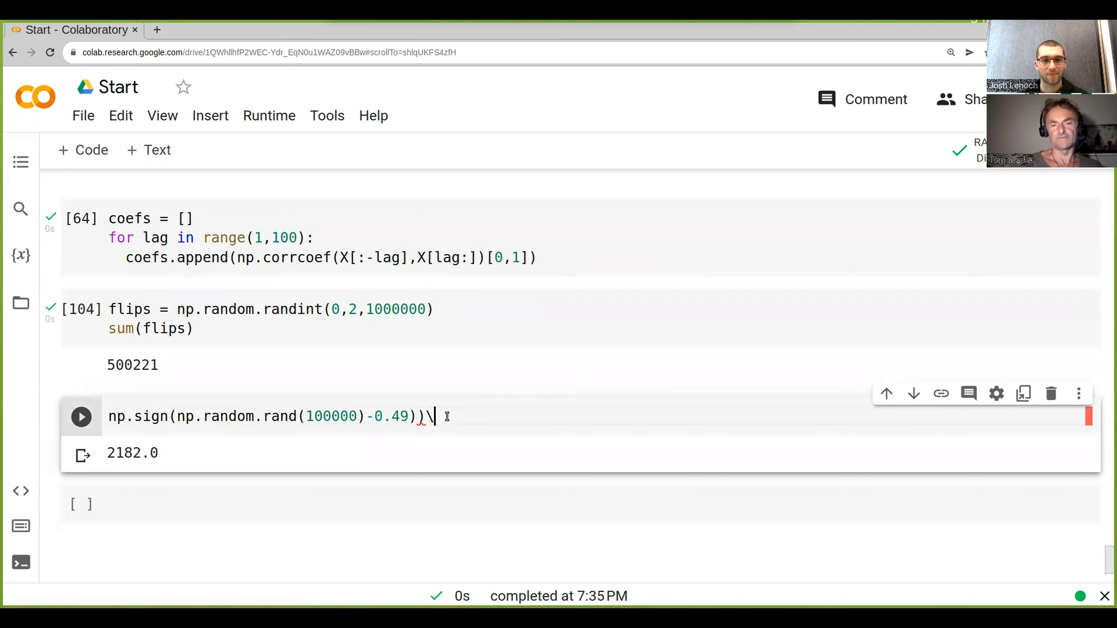